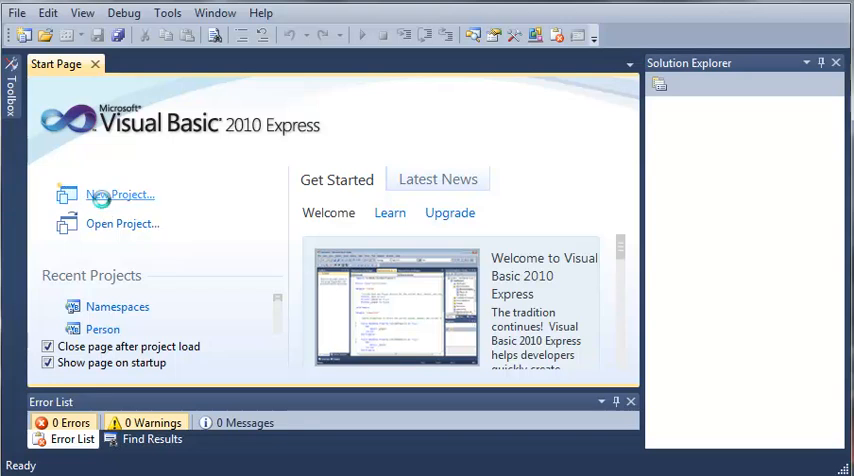
# - Create a new Windows Forms Application project named Car Application
pyautogui.click(120, 194)
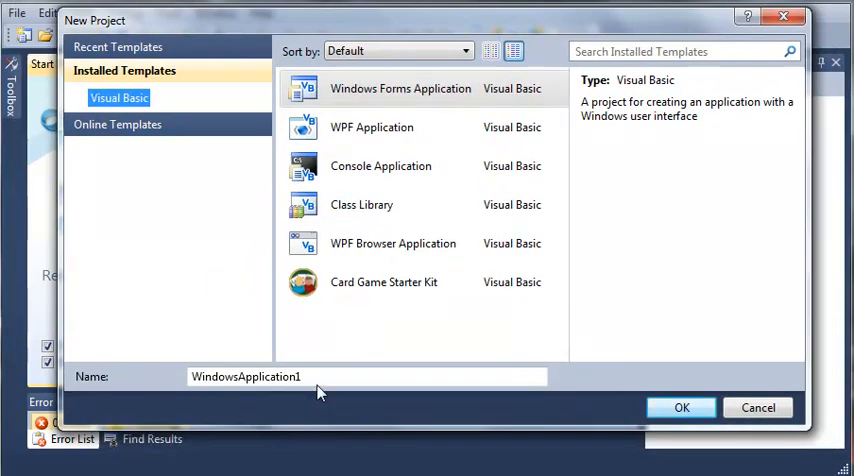
pyautogui.write('Car')
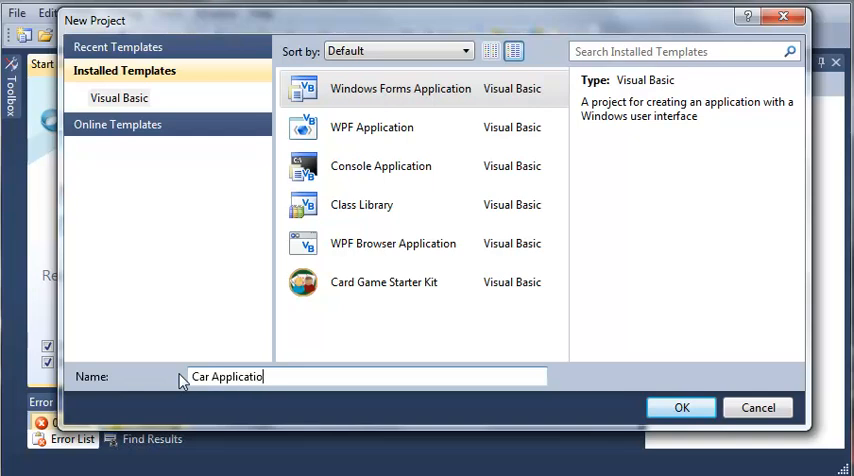
pyautogui.click(680, 408)
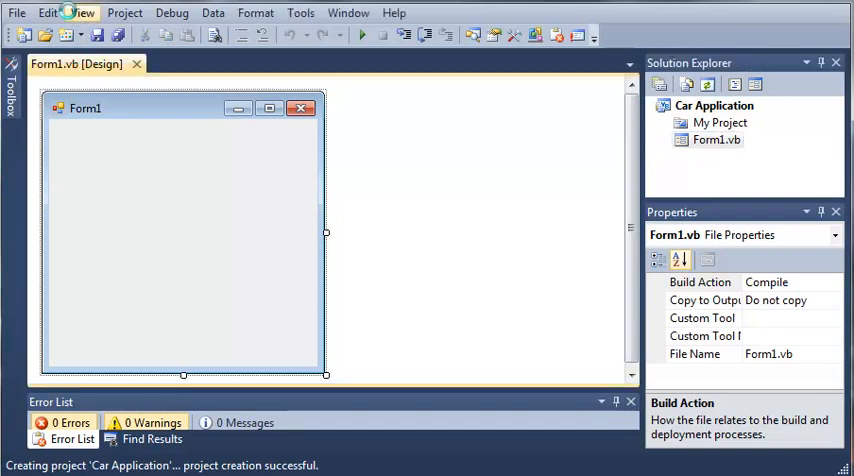
# - Add a new class file AllCars.vb to the project via Solution Explorer's Add > Class
pyautogui.rightClick(714, 104)
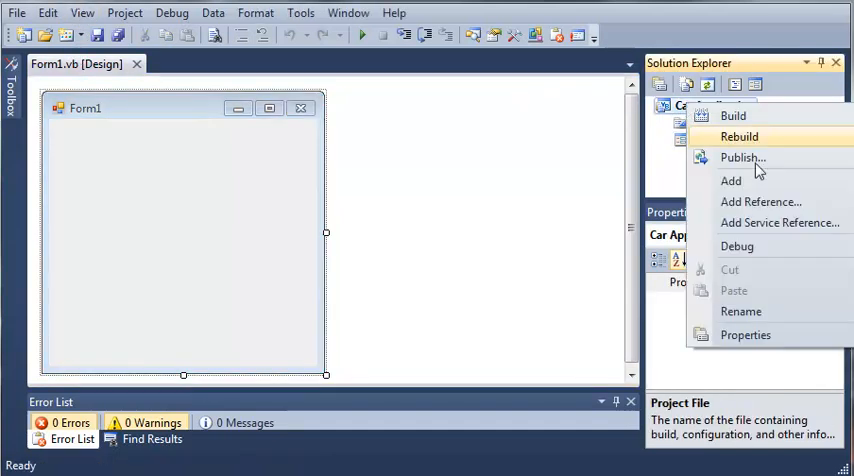
pyautogui.click(730, 180)
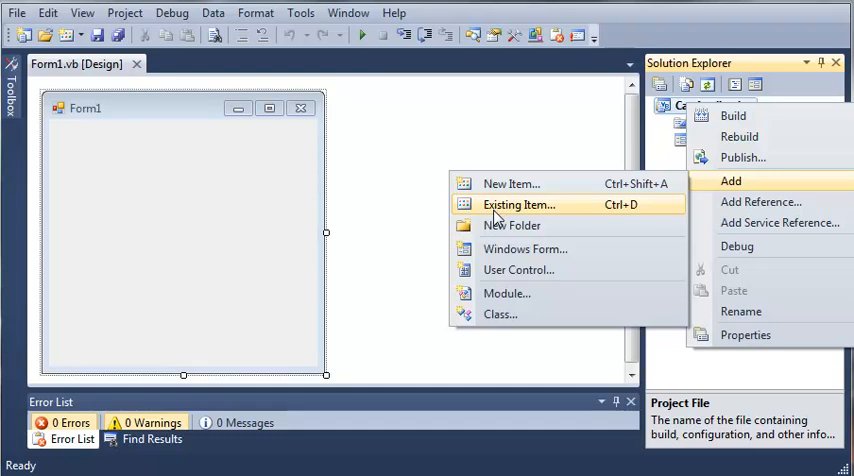
pyautogui.click(512, 184)
pyautogui.write('AllCars.vb')
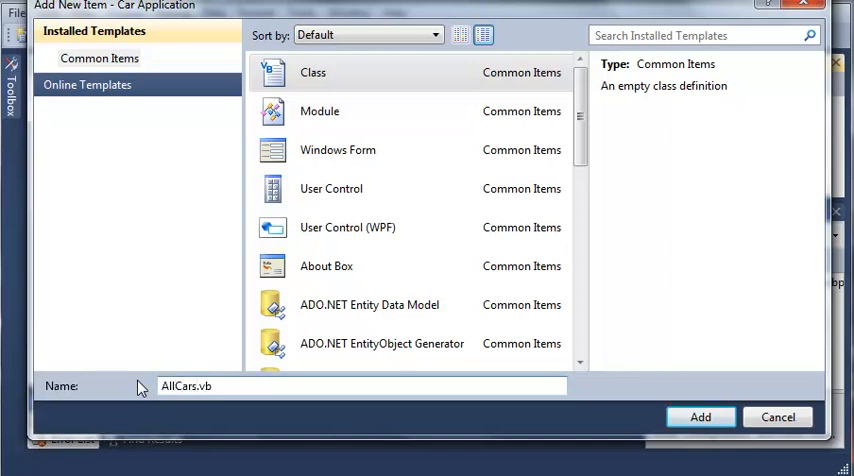
pyautogui.click(700, 416)
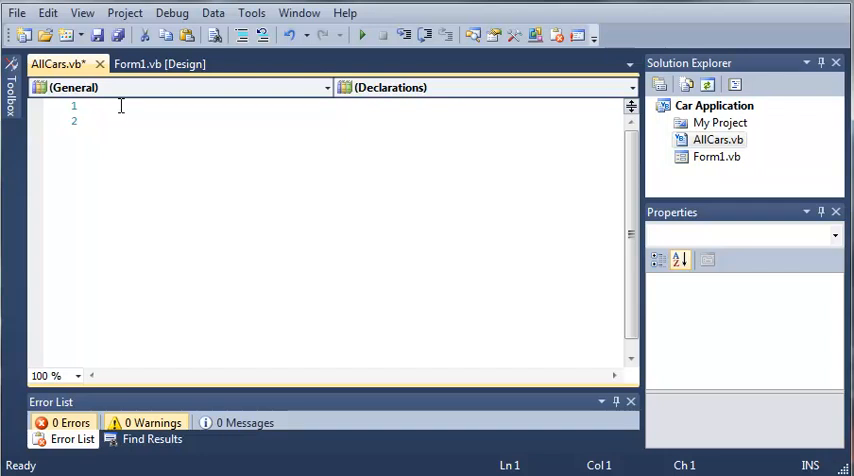
# - Write Namespace AllCars containing an empty Class Car in AllCars.vb
pyautogui.write('Namespace AllCars')
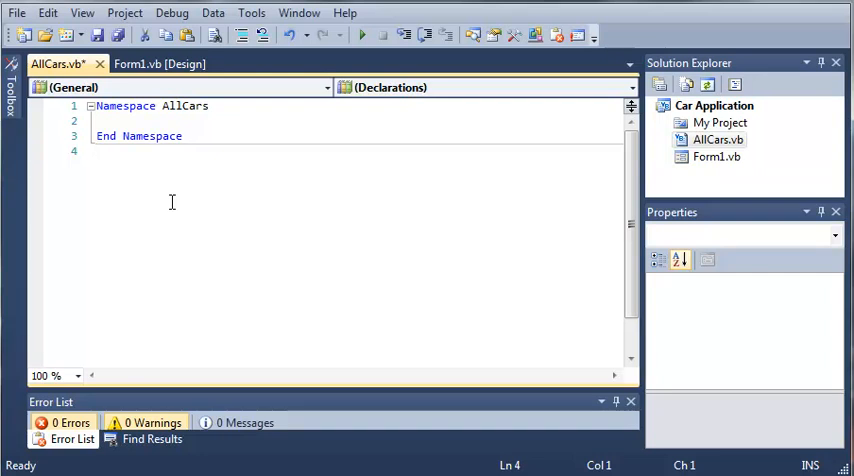
pyautogui.moveTo(168, 196)
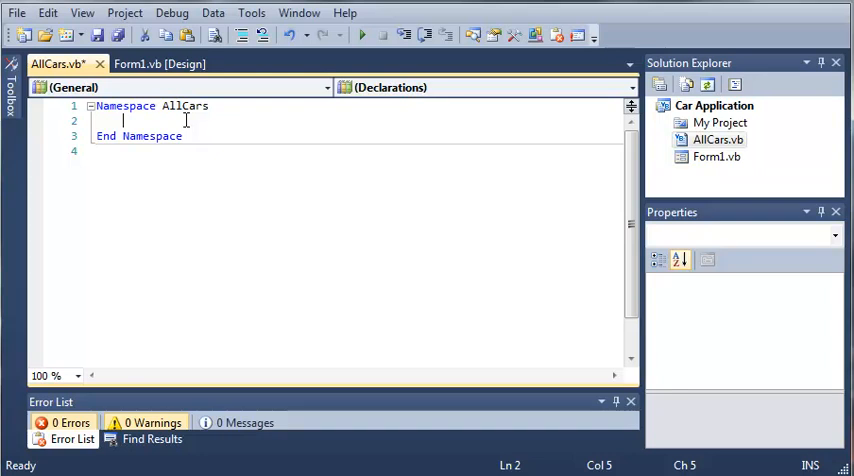
pyautogui.write('Class Car')
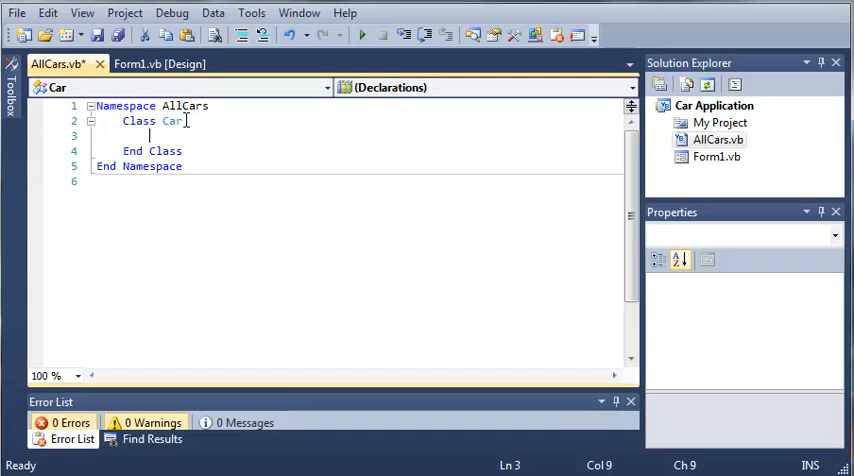
# - Declare Public Color As String and Private intSpeed As Integer inside Class Car
pyautogui.write('Public')
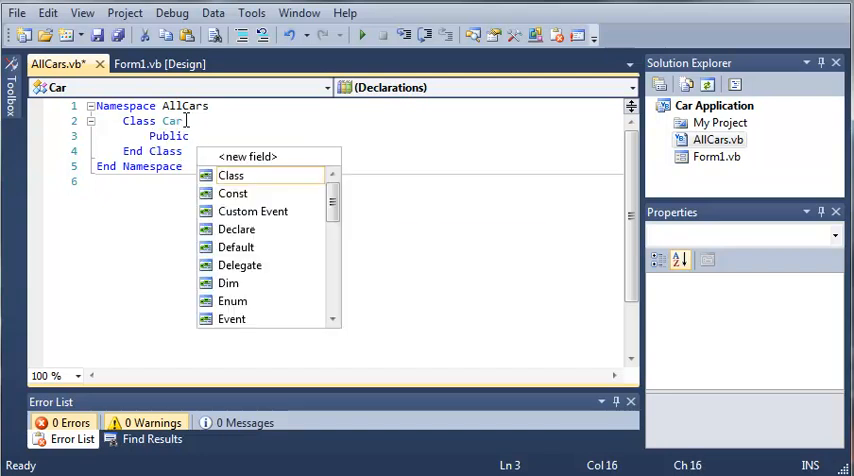
pyautogui.write('C')
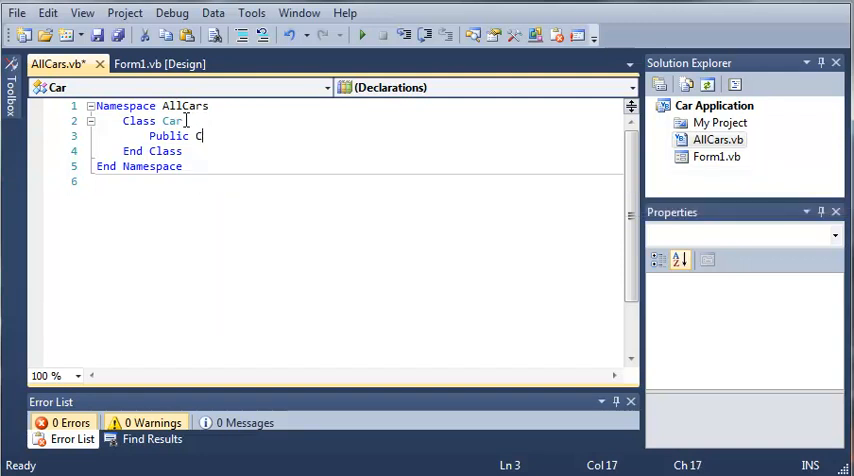
pyautogui.write('olor As String')
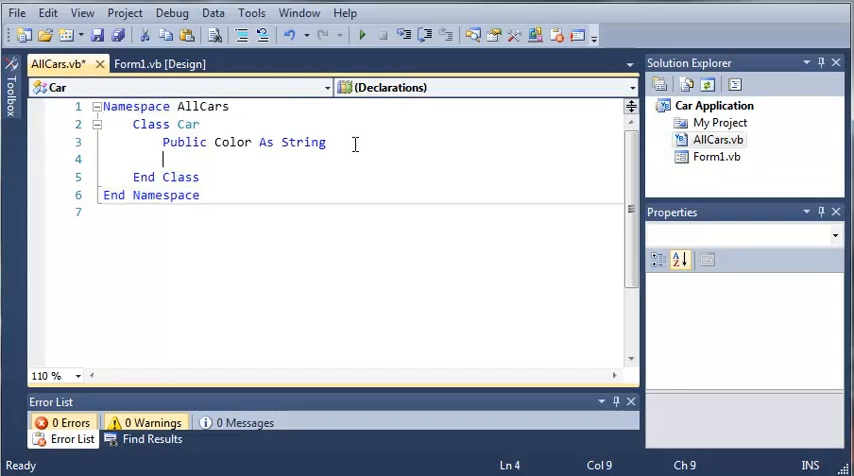
pyautogui.write('Private intSpeed As Integer')
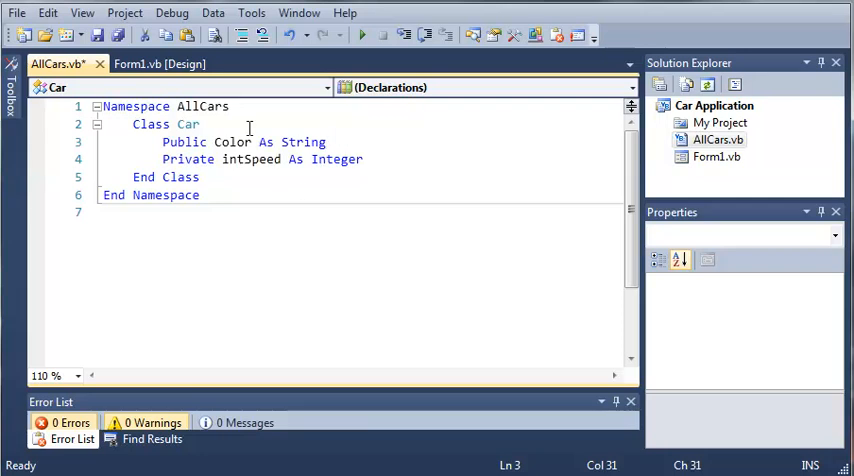
pyautogui.doubleClick(188, 160)
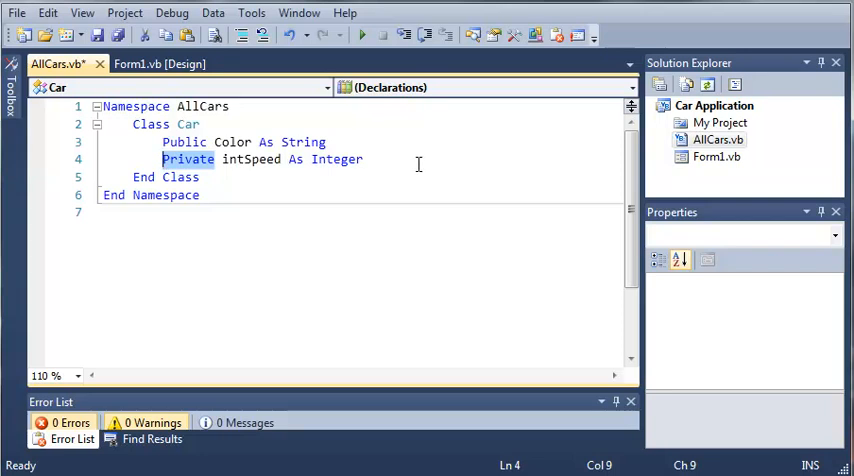
pyautogui.press('enter')
pyautogui.write('Public ReadOnly')
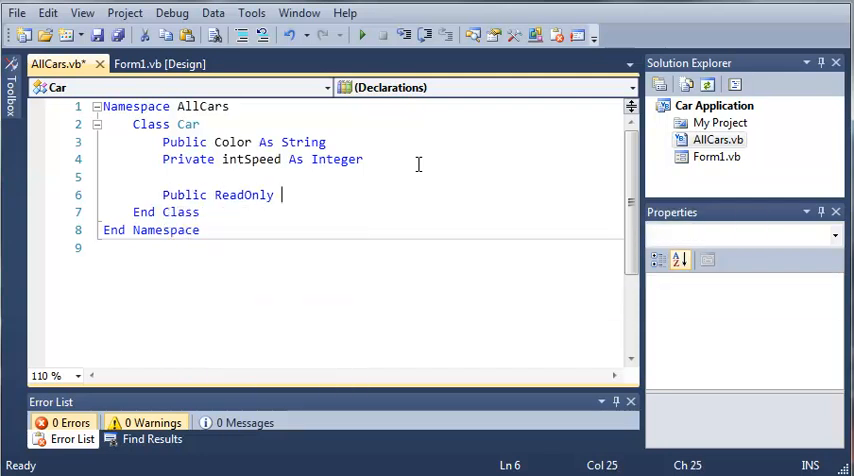
# - Add Public ReadOnly Property Speed() As Integer whose Get returns intSpeed
pyautogui.write('Property')
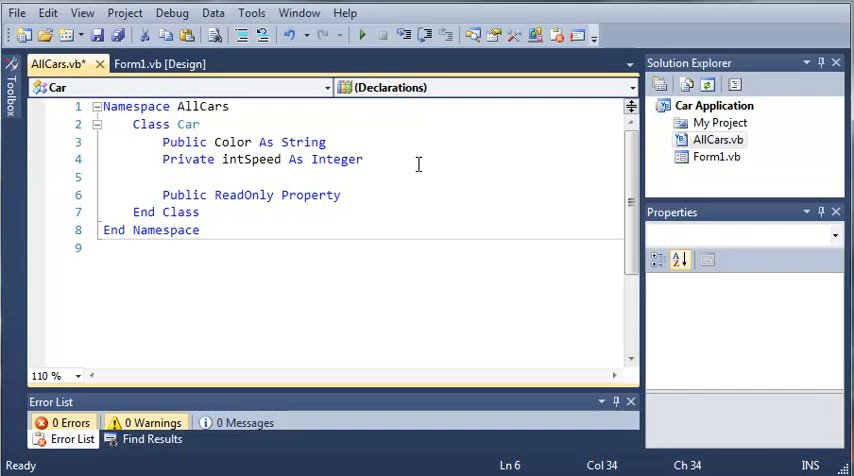
pyautogui.write('Speed')
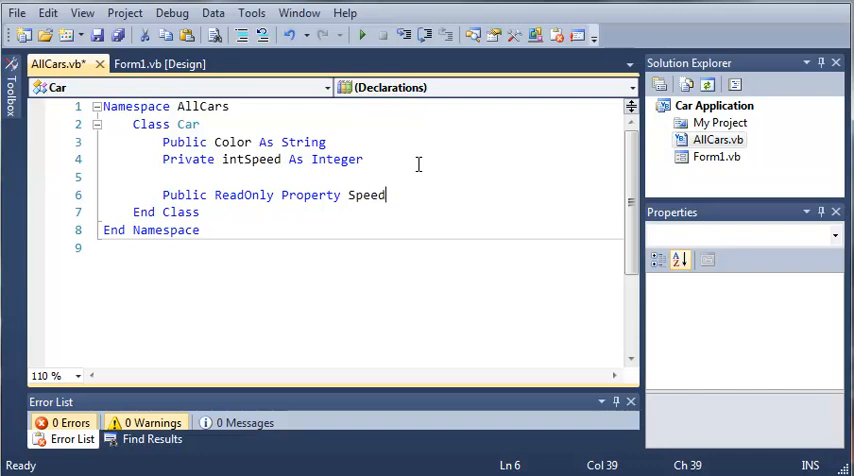
pyautogui.write('() As Integer')
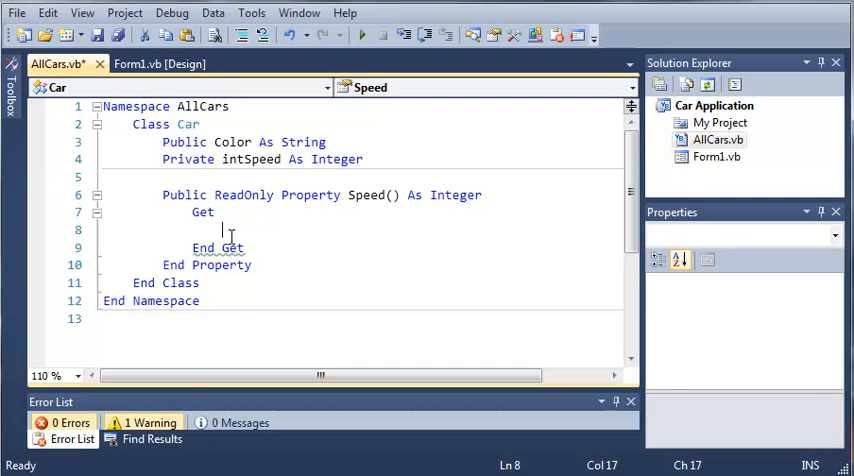
pyautogui.write('Return')
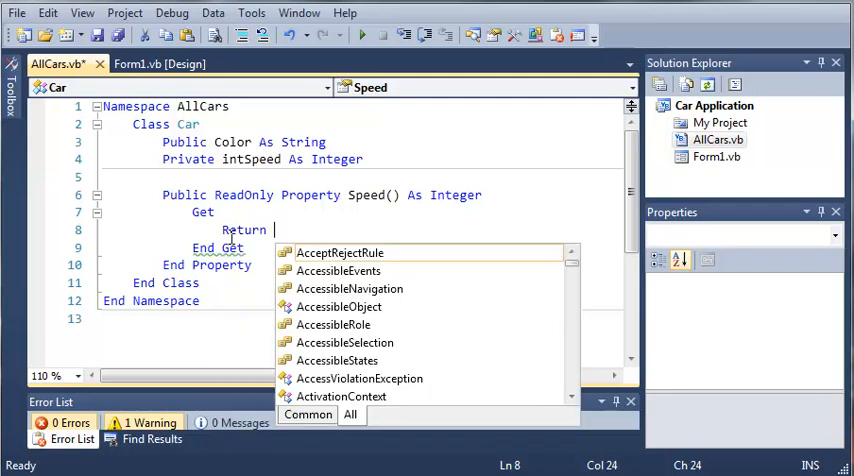
pyautogui.write('intSpeed')
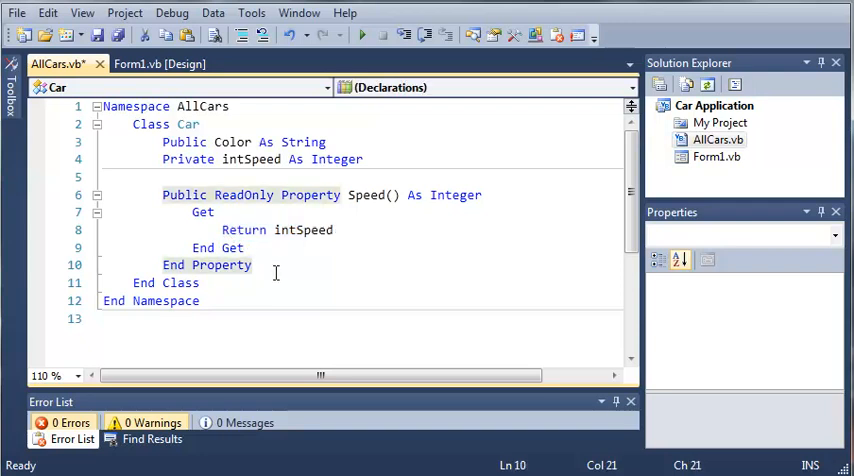
pyautogui.press('enter')
pyautogui.write('Public Sub')
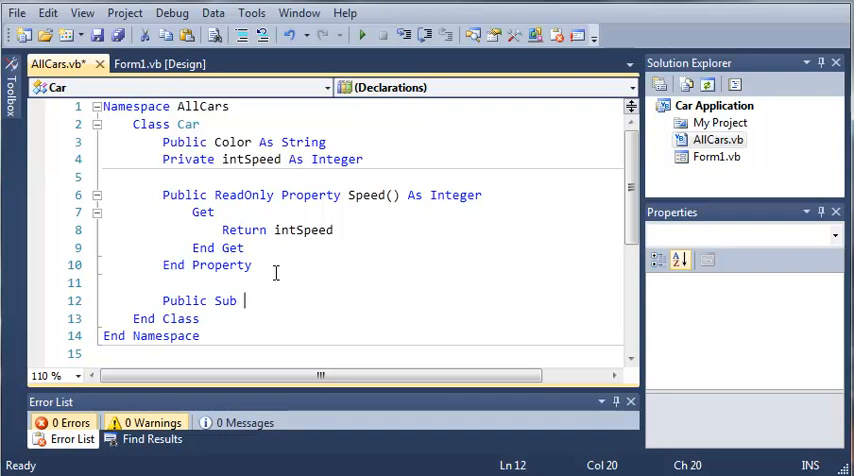
# - Declare Sub Accelerate(ByVal accelerateBy As Integer) in the Car class
pyautogui.write('A')
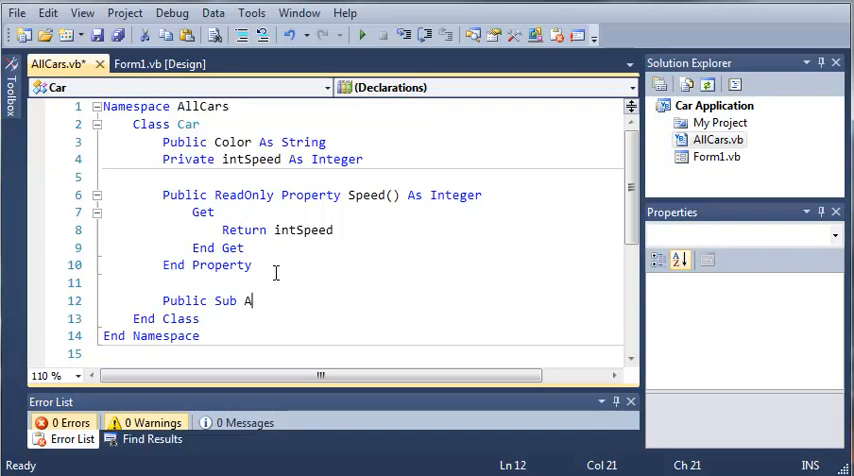
pyautogui.write('ccelerate(')
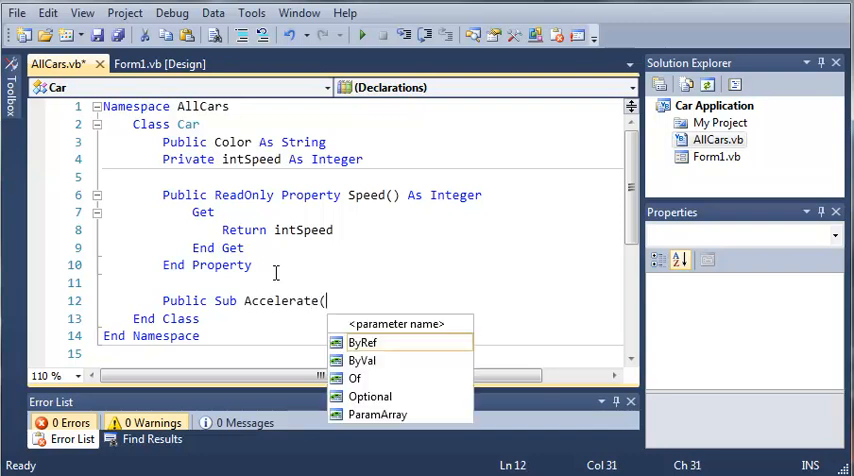
pyautogui.moveTo(364, 342)
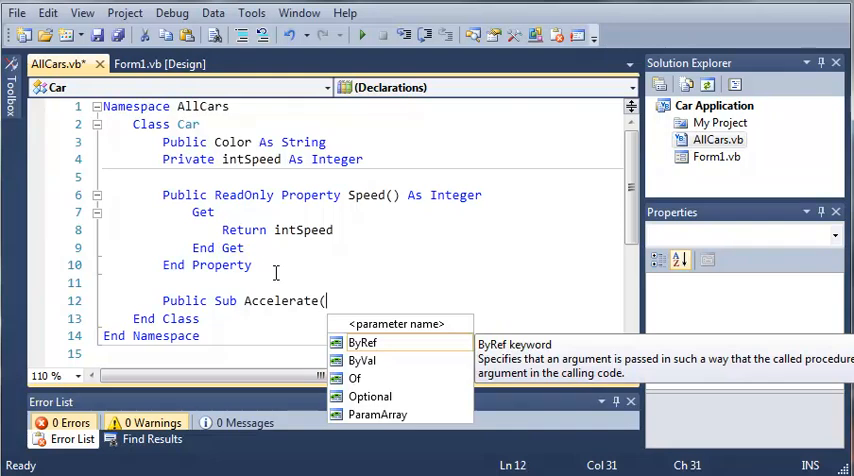
pyautogui.write('ByVal a')
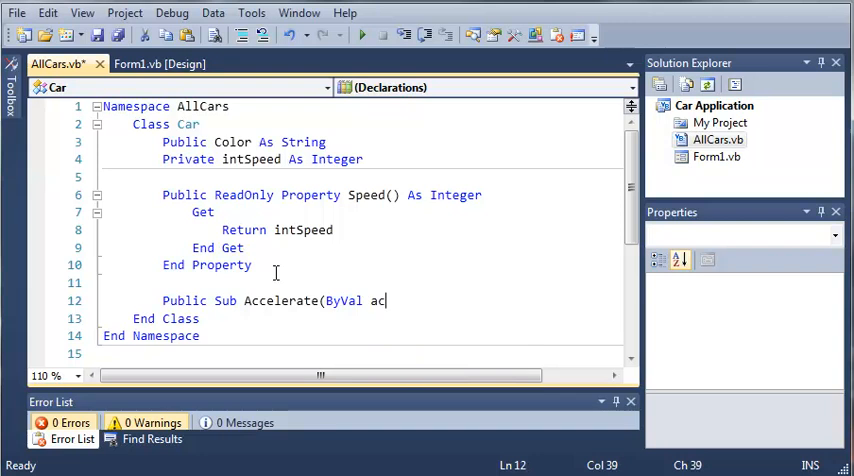
pyautogui.write('celerateBy As Integer)')
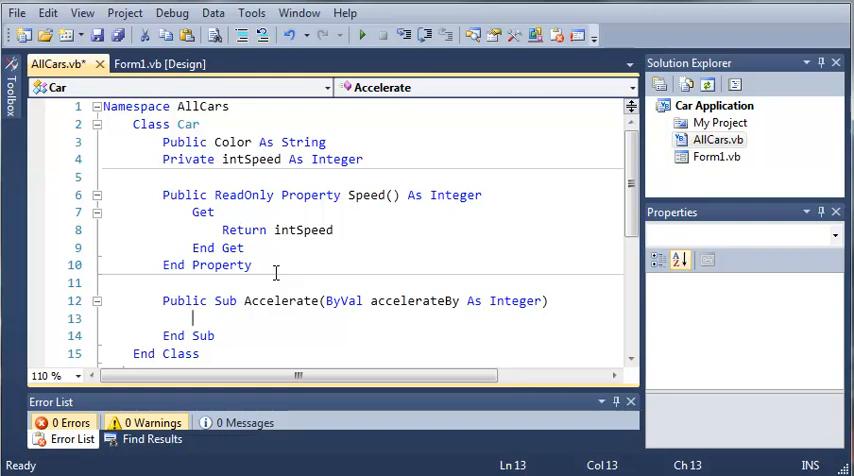
# - Write intSpeed += accelerateBy as the body of Accelerate
pyautogui.write('intSpeed +=')
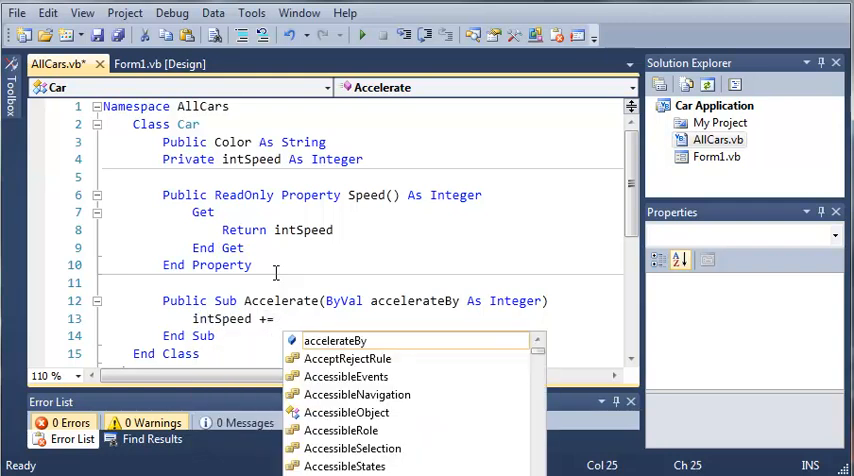
pyautogui.write('accela')
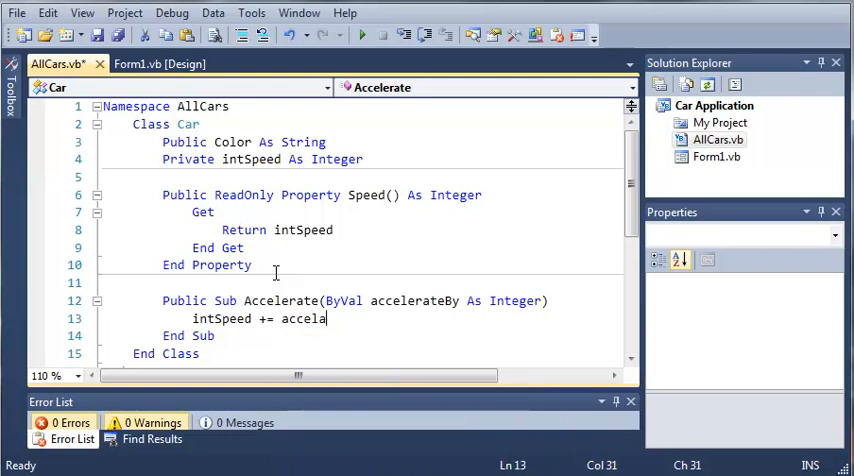
pyautogui.write('raat')
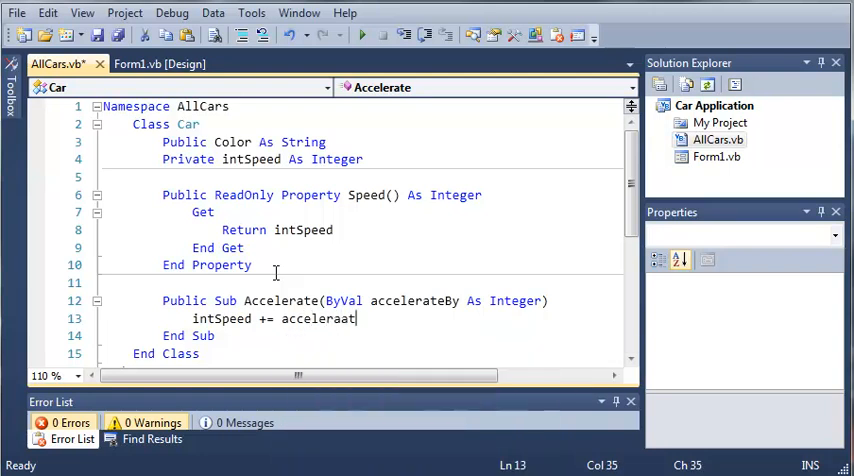
pyautogui.write('accelerateBy')
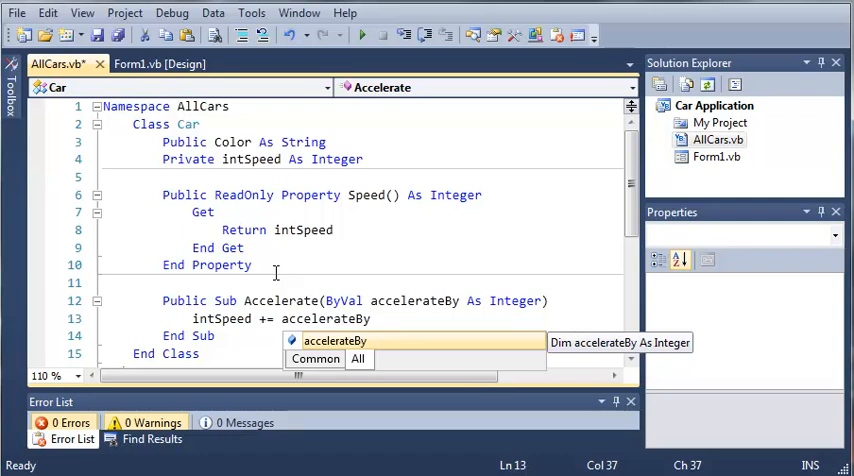
pyautogui.press('Escape')
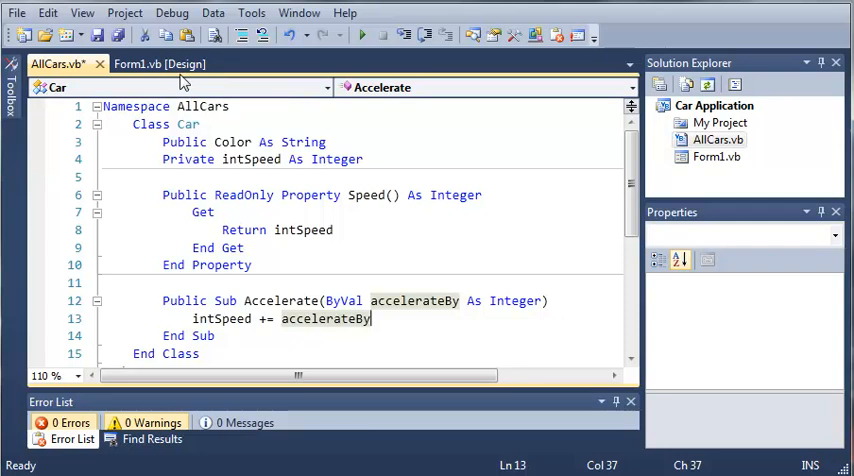
# - In Form1 code, declare Private defaultCar As New AllCars.Car above Form1_Load
pyautogui.click(160, 64)
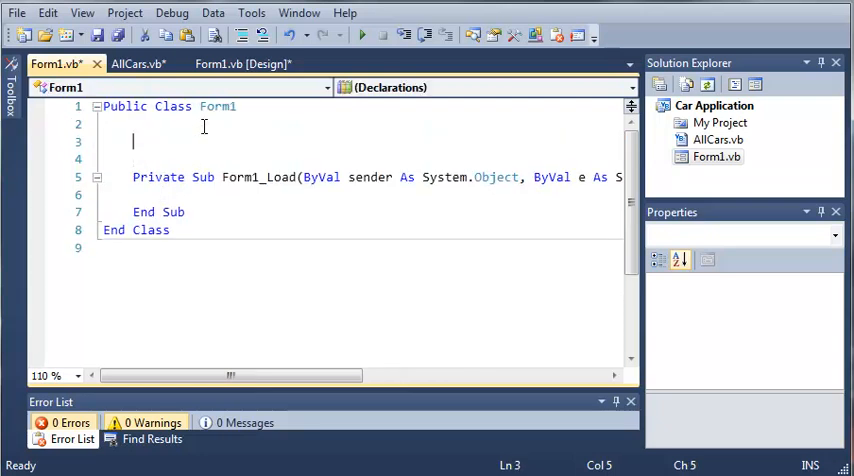
pyautogui.write('Pr')
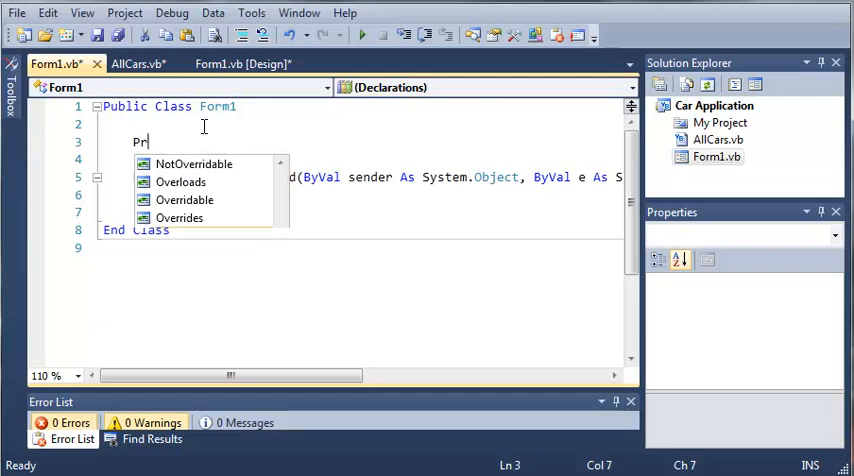
pyautogui.write('ivate')
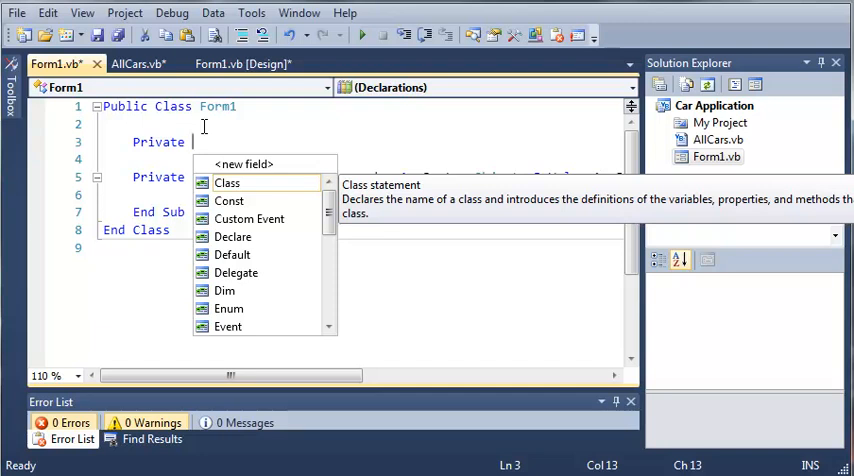
pyautogui.write('defau')
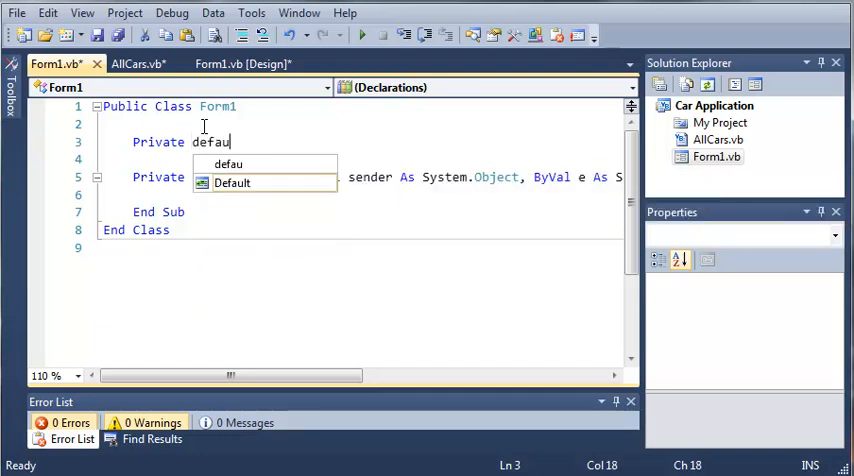
pyautogui.write('ltCar A')
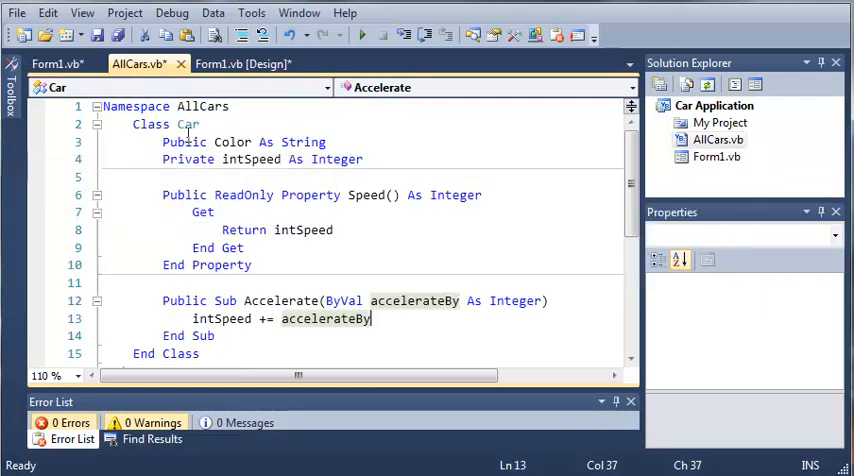
pyautogui.click(64, 64)
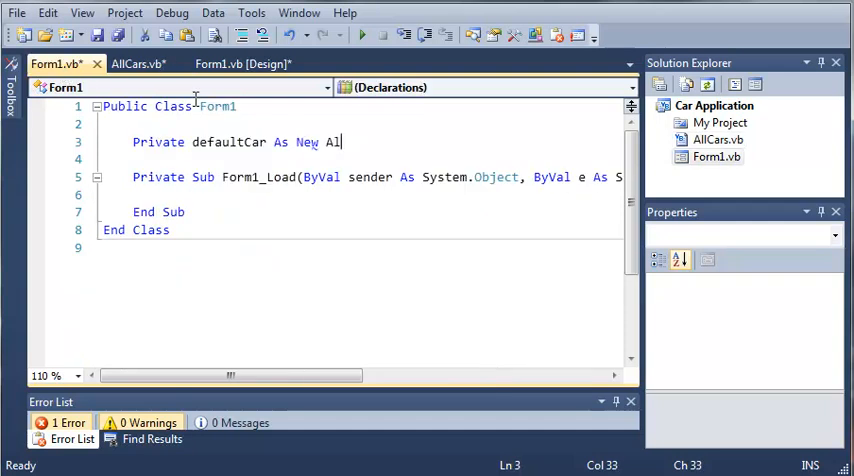
pyautogui.write('lCars.Car')
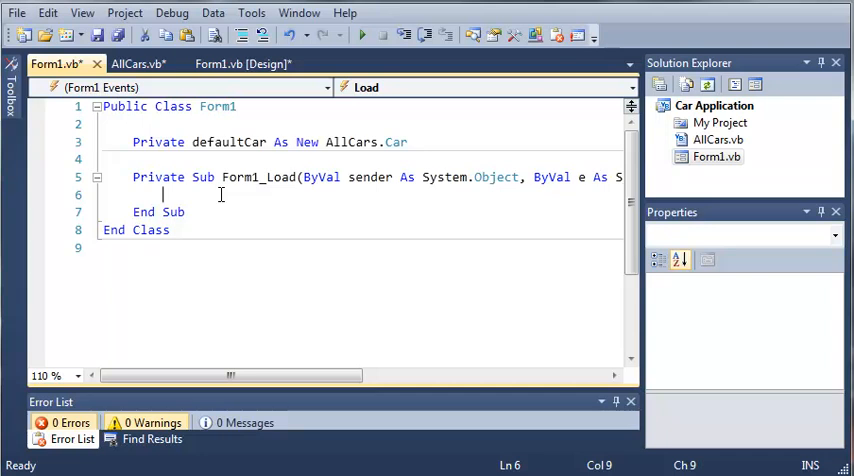
# - In Form1_Load, set defaultCar.Color = "Red"
pyautogui.write('defau')
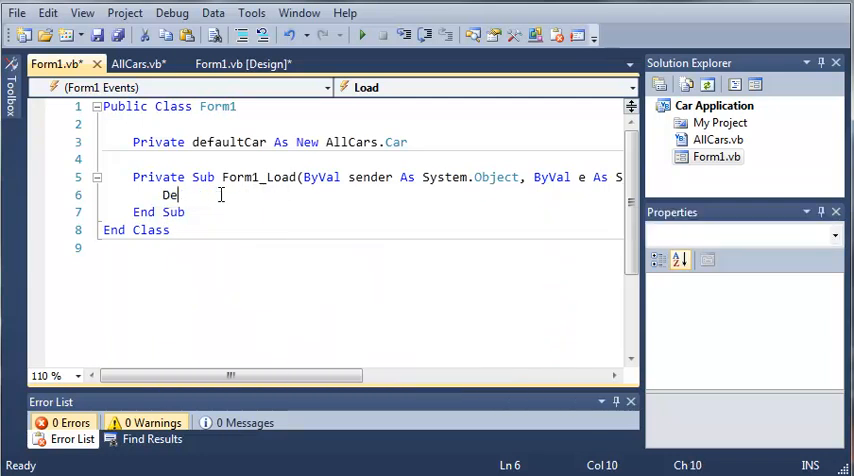
pyautogui.write('efaultCar.Color')
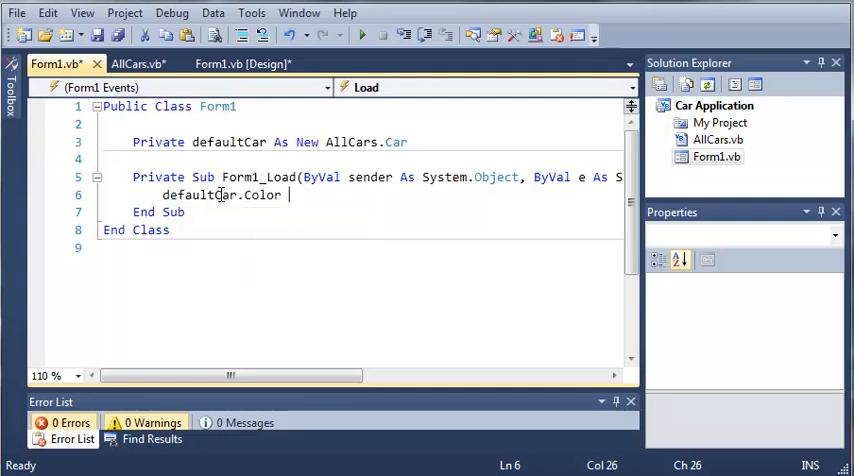
pyautogui.write('= C')
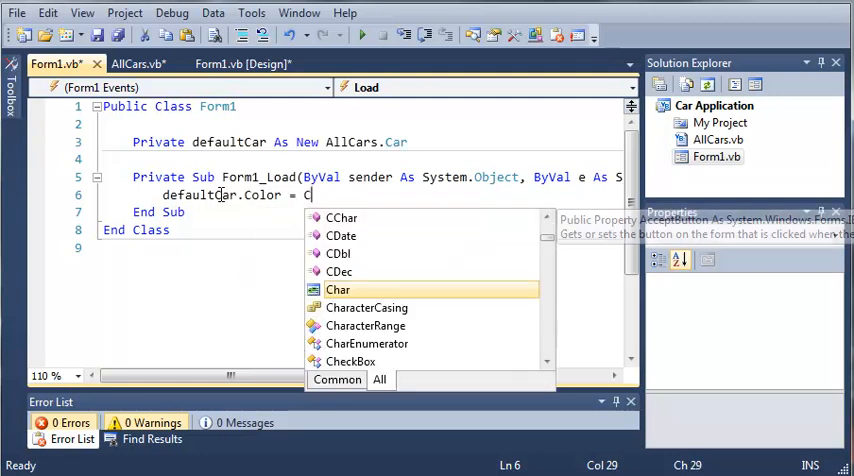
pyautogui.press('Backspace')
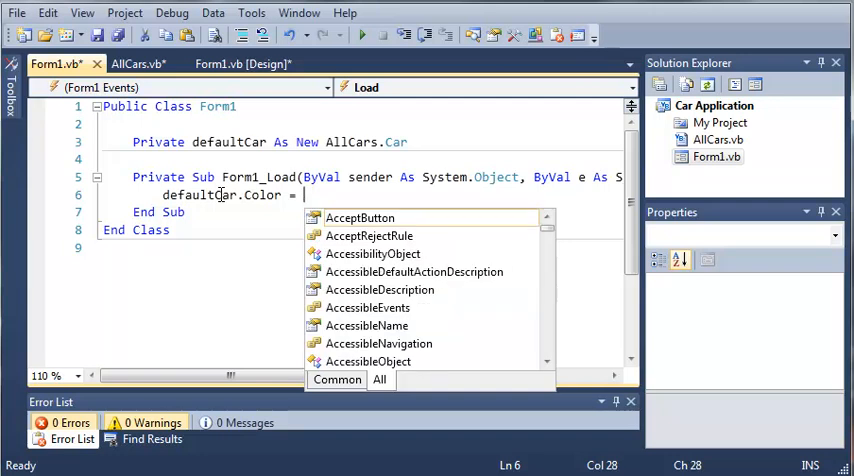
pyautogui.write('"Red"')
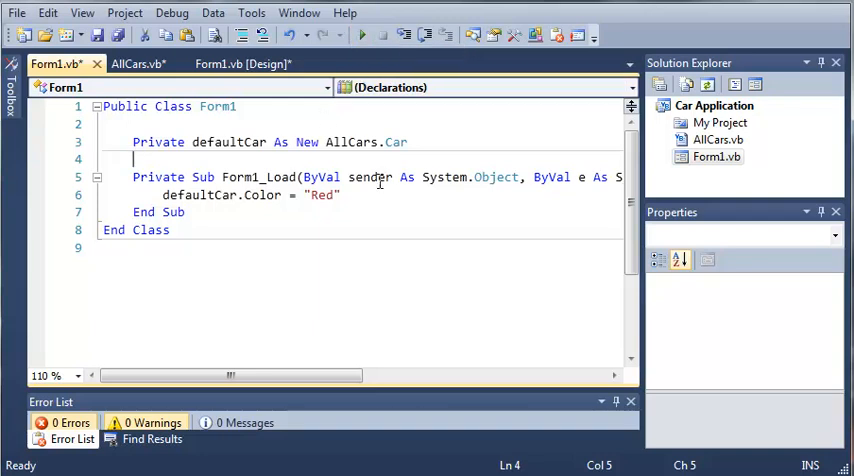
# - Show the colour with MsgBox(defaultCar.Color)
pyautogui.write('M')
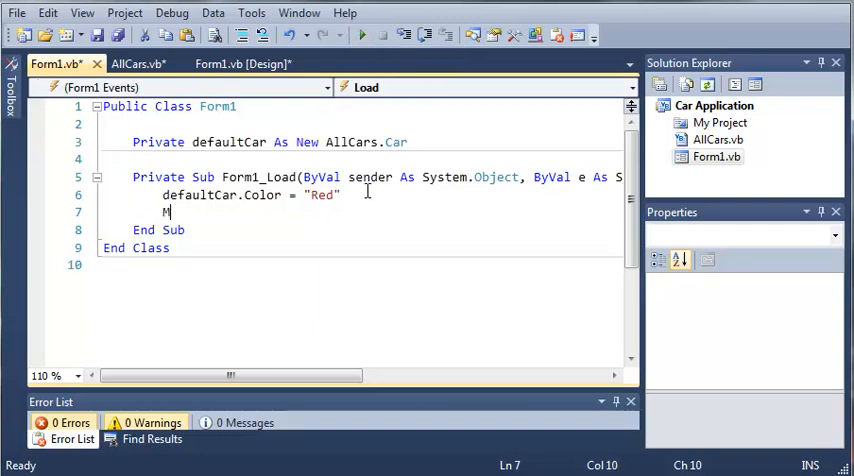
pyautogui.write('sgBox(')
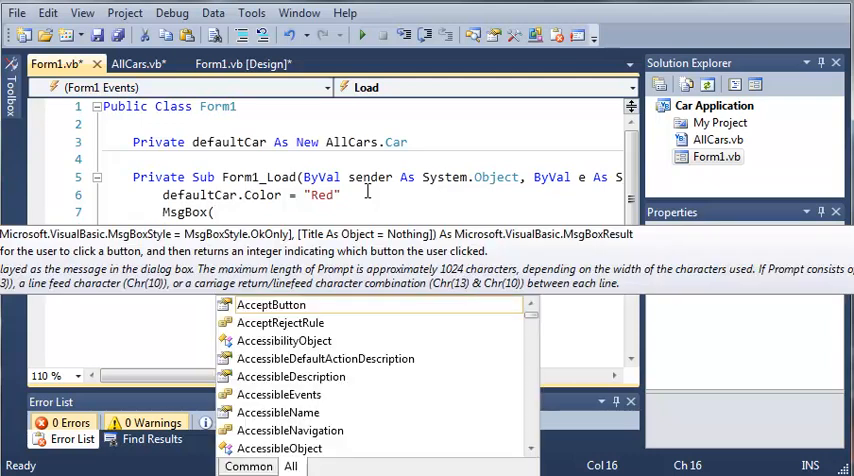
pyautogui.write('defaultCar.Color')
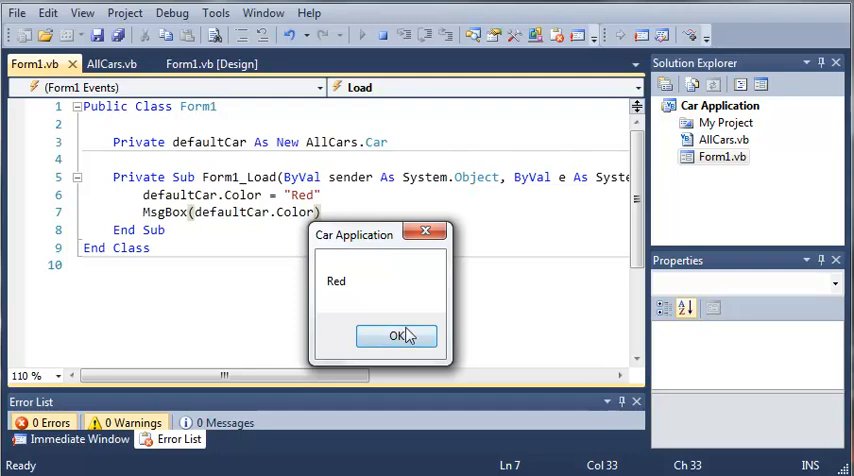
# - Run the application and dismiss the message box showing Red
pyautogui.click(396, 336)
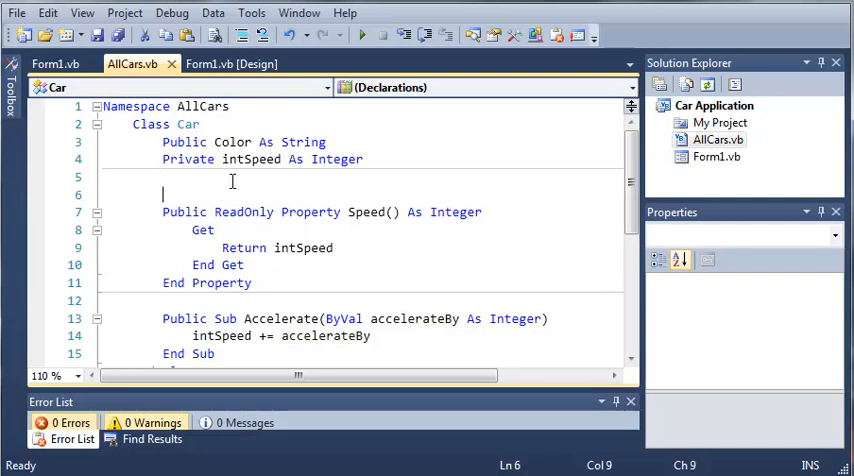
# - Add a 'Gets speed comment above the Speed property
pyautogui.write("'")
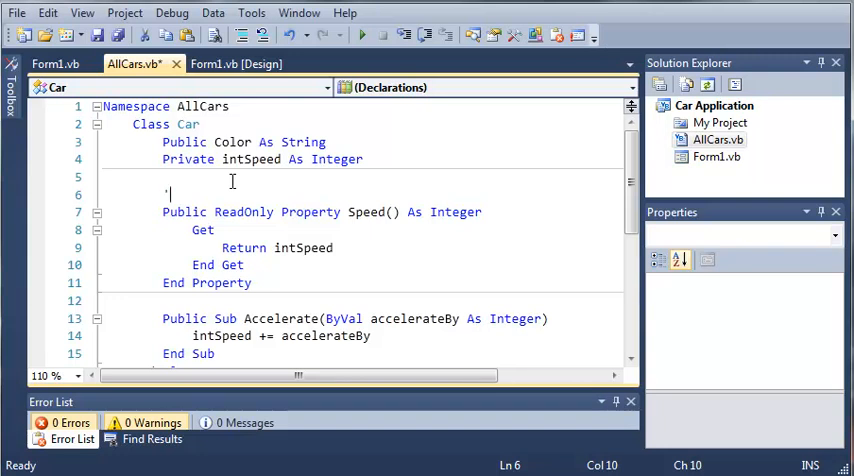
pyautogui.write('Get')
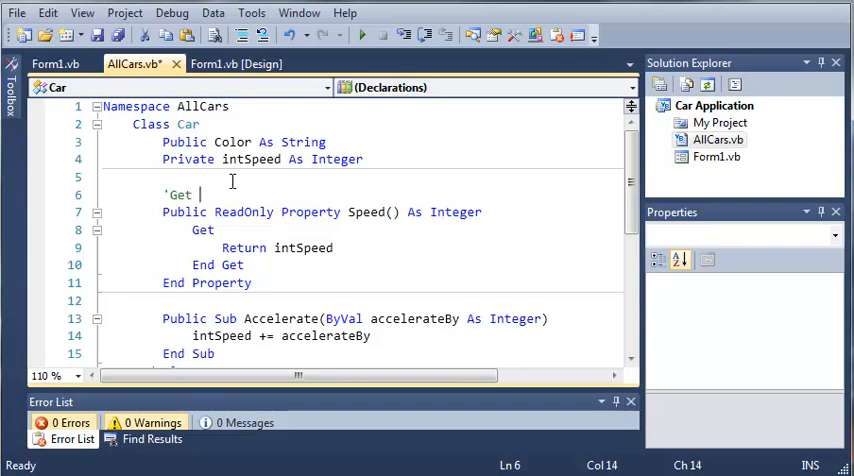
pyautogui.write('ts speed')
pyautogui.write("'")
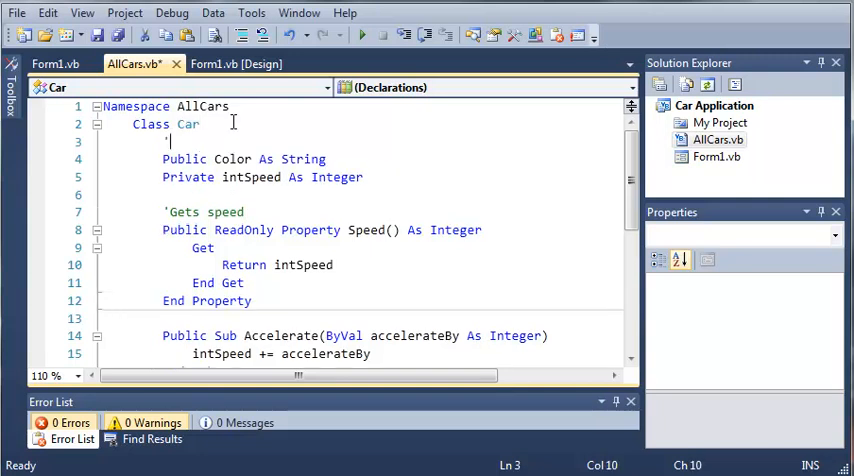
# - Add an 'Accelerates comment above the Public Sub Accelerate
pyautogui.write('Public')
pyautogui.write("'a")
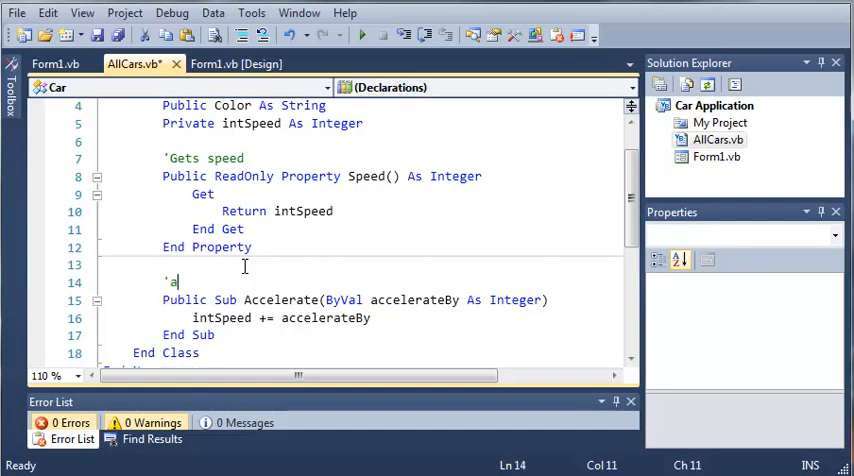
pyautogui.write('cceleart')
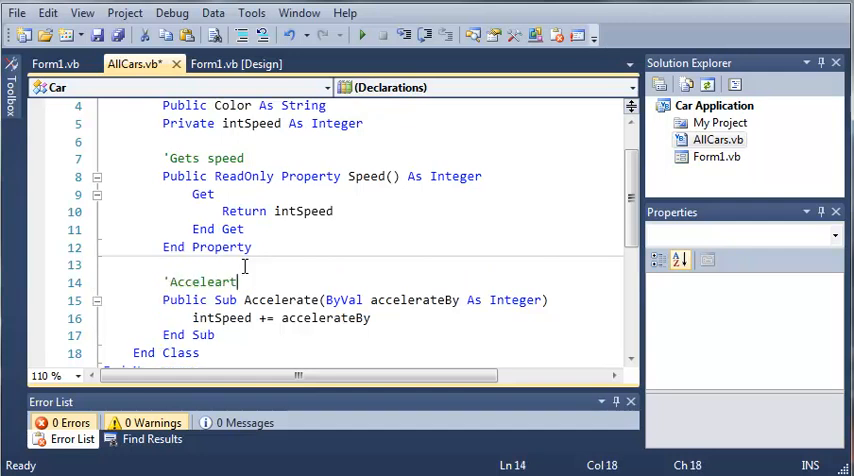